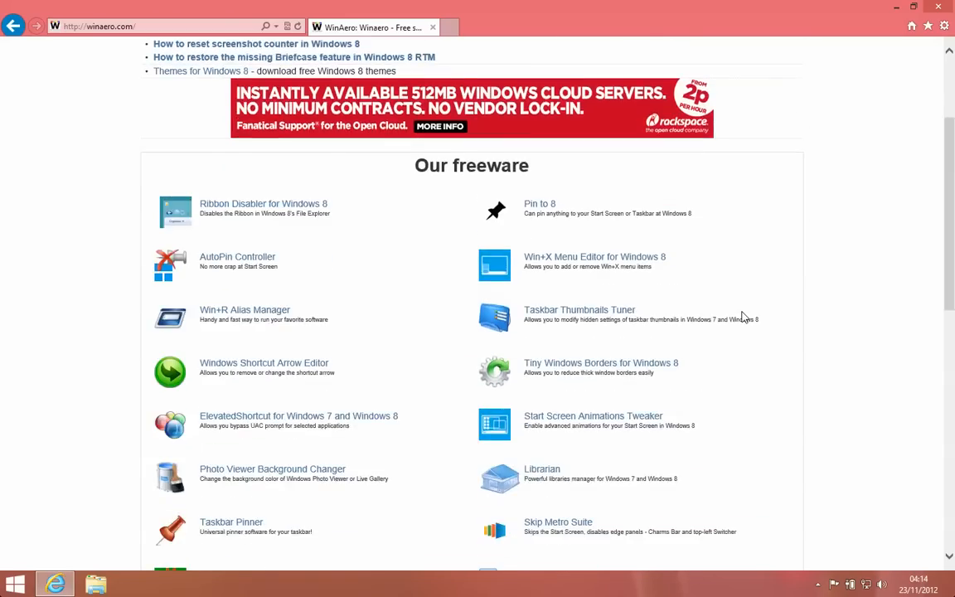
- Browse up and down through the Winaero freeware list in Internet Explorer
scroll(down, 3)
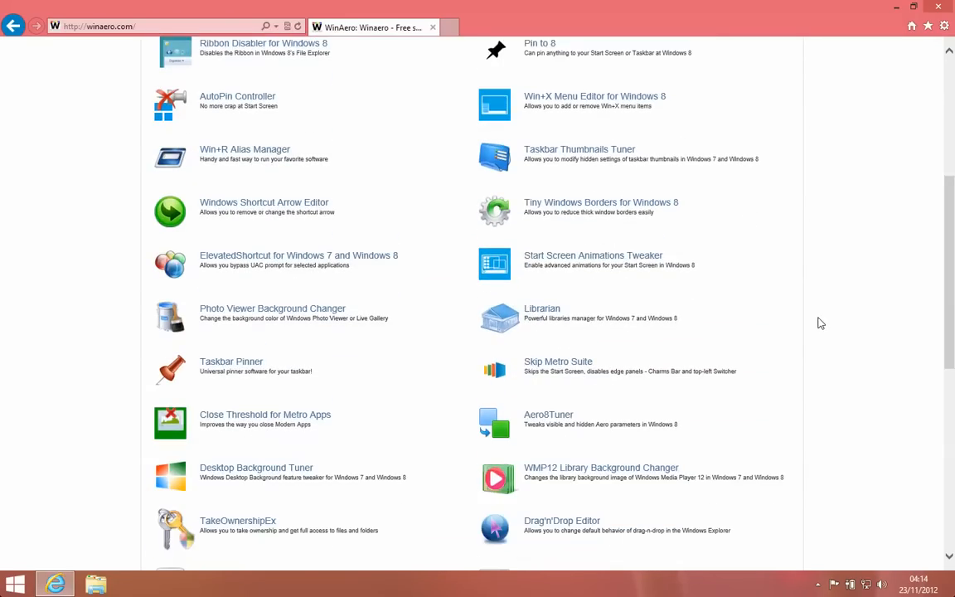
scroll(down, 3)
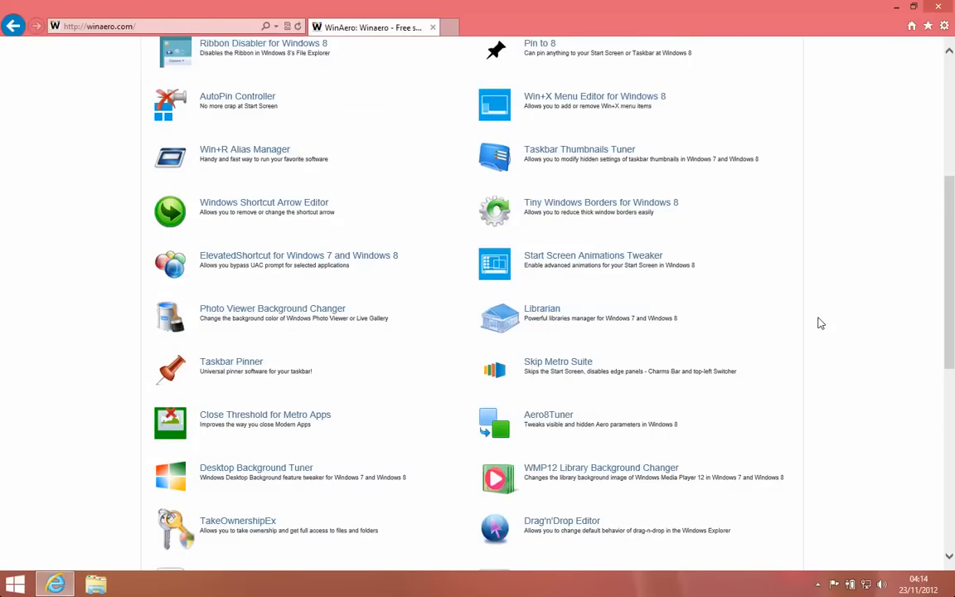
scroll(up, 3)
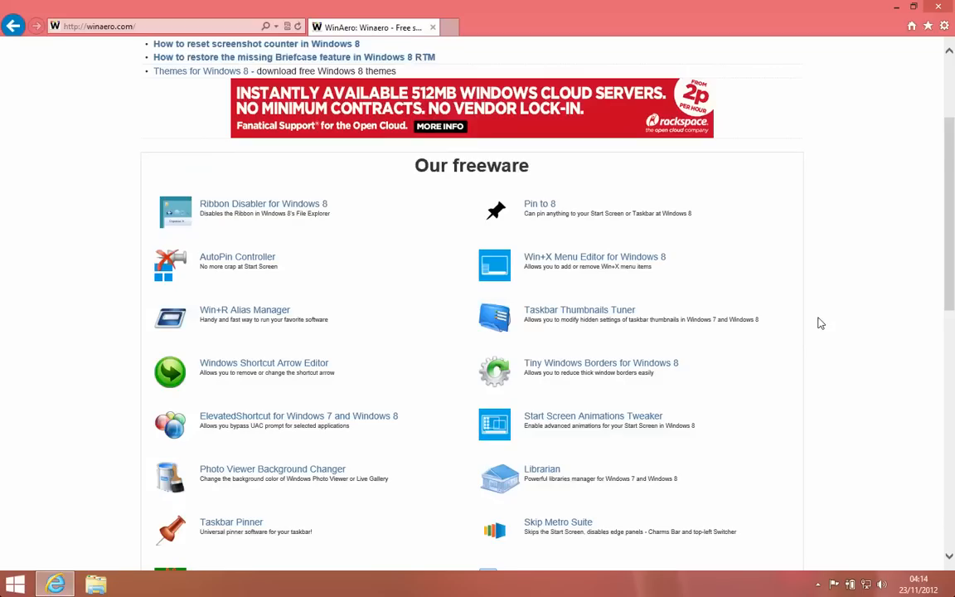
scroll(down, 3)
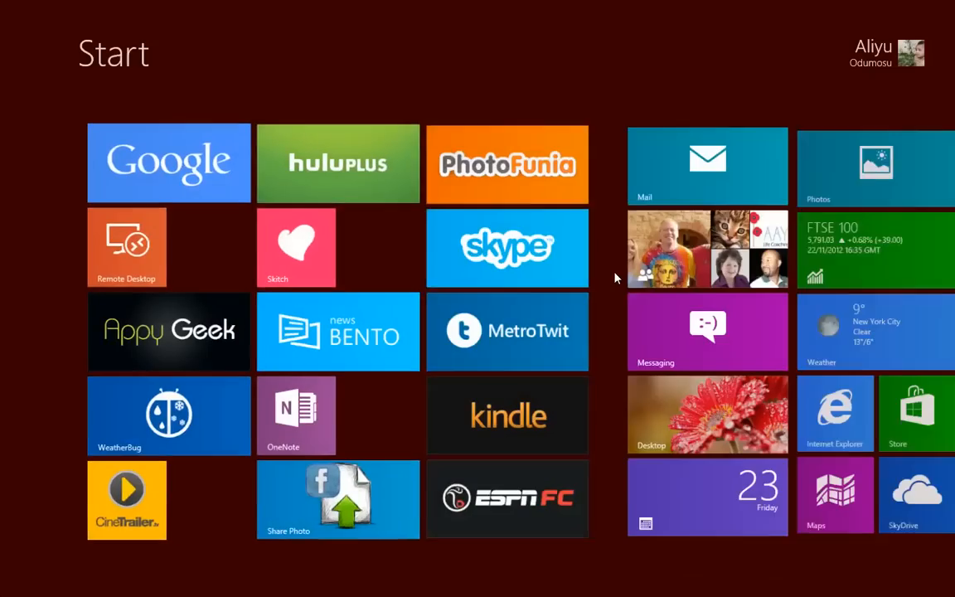
- Scroll across the Start screen and switch to the desktop via the Desktop tile
scroll(right, 3)
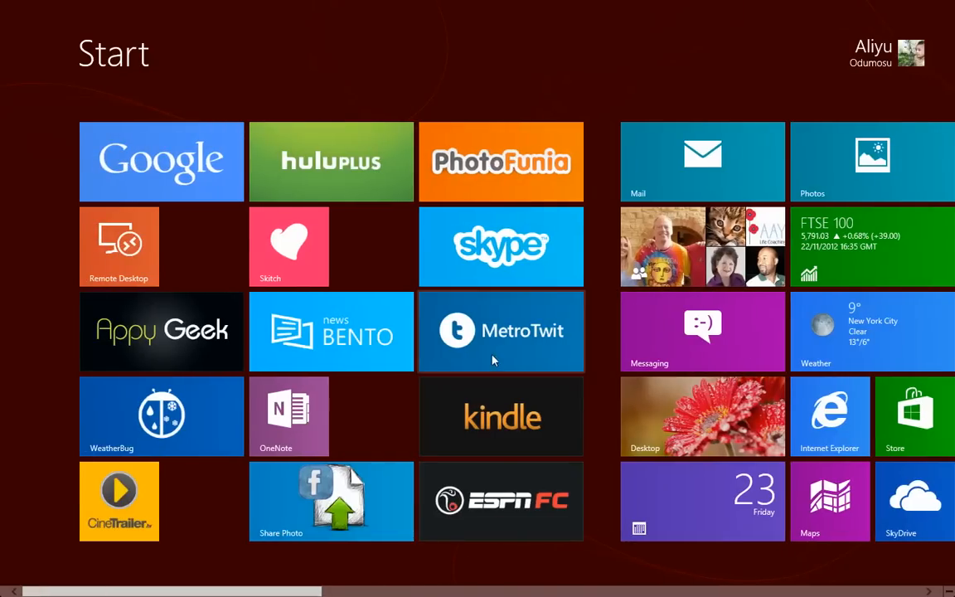
scroll(right, 3)
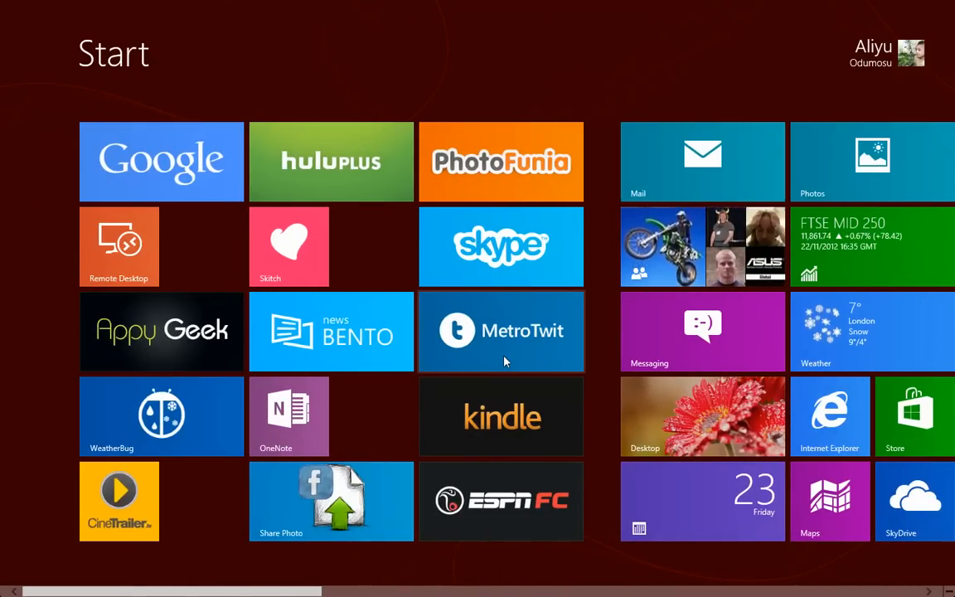
click(703, 416)
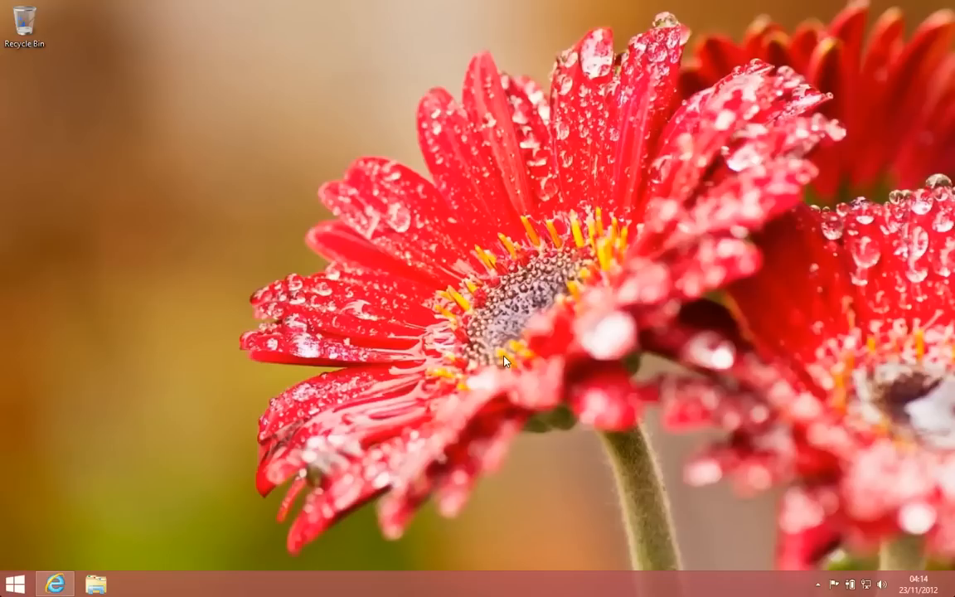
mouse_move(380, 285)
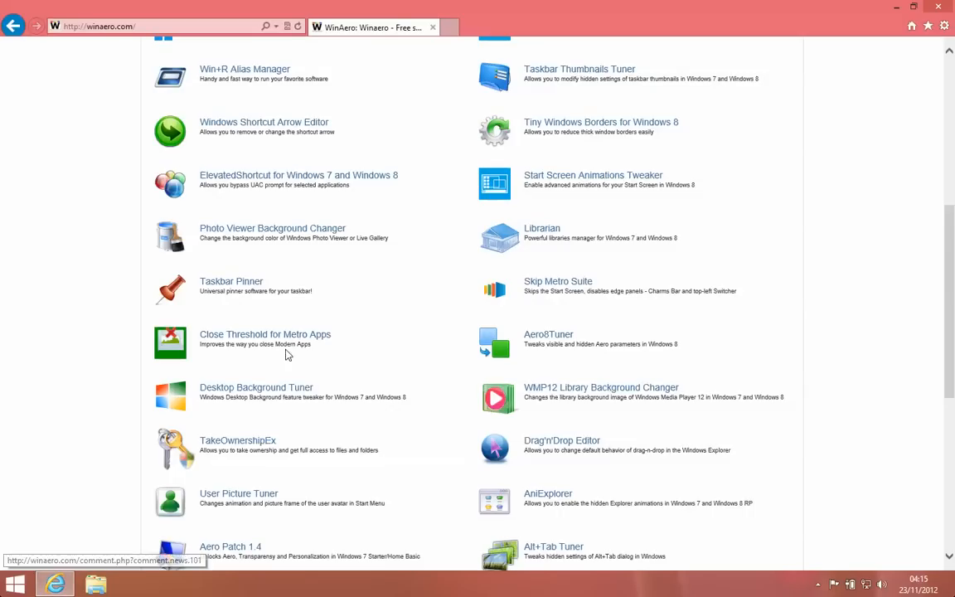
mouse_move(557, 282)
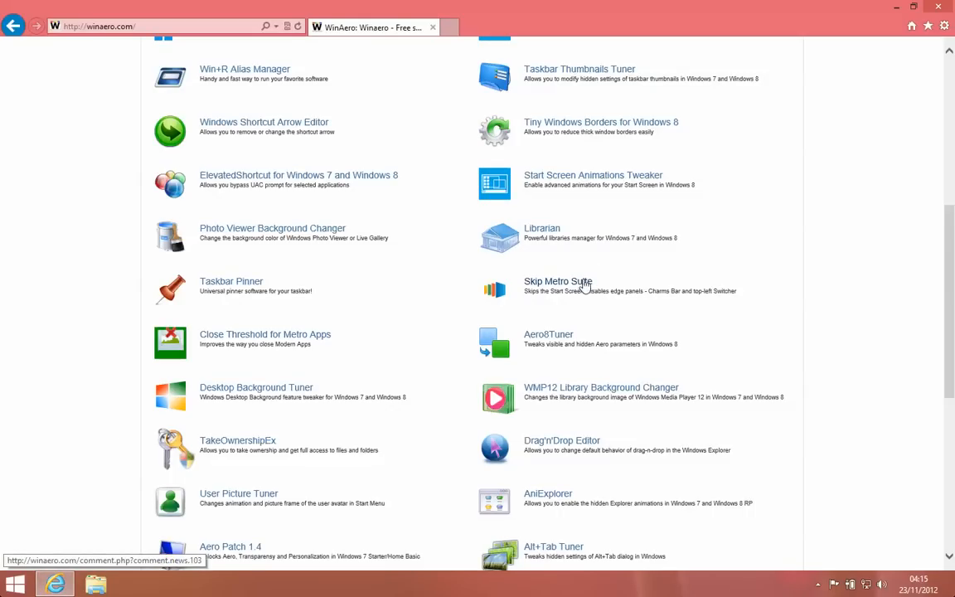
mouse_move(550, 288)
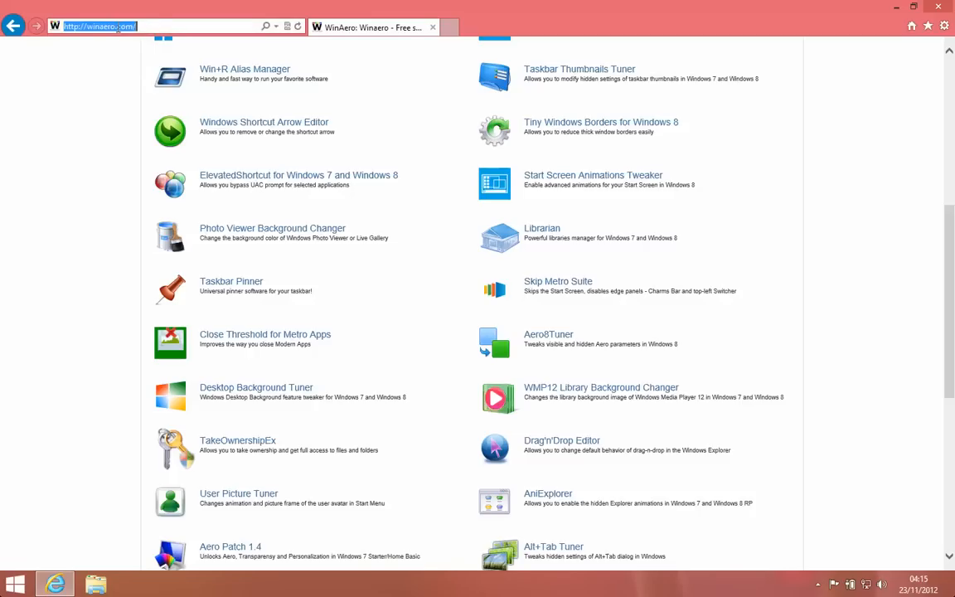
mouse_move(577, 288)
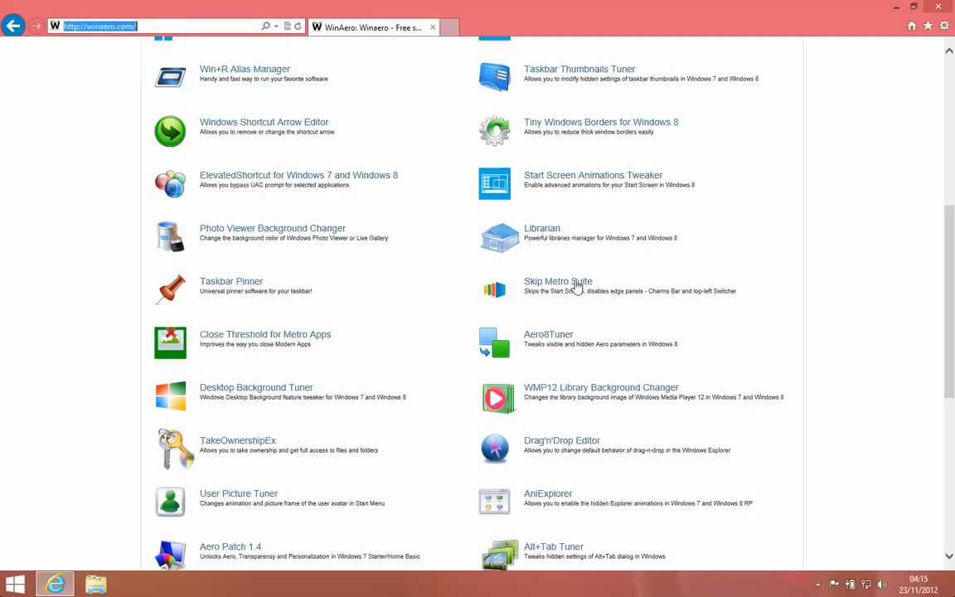
mouse_move(557, 282)
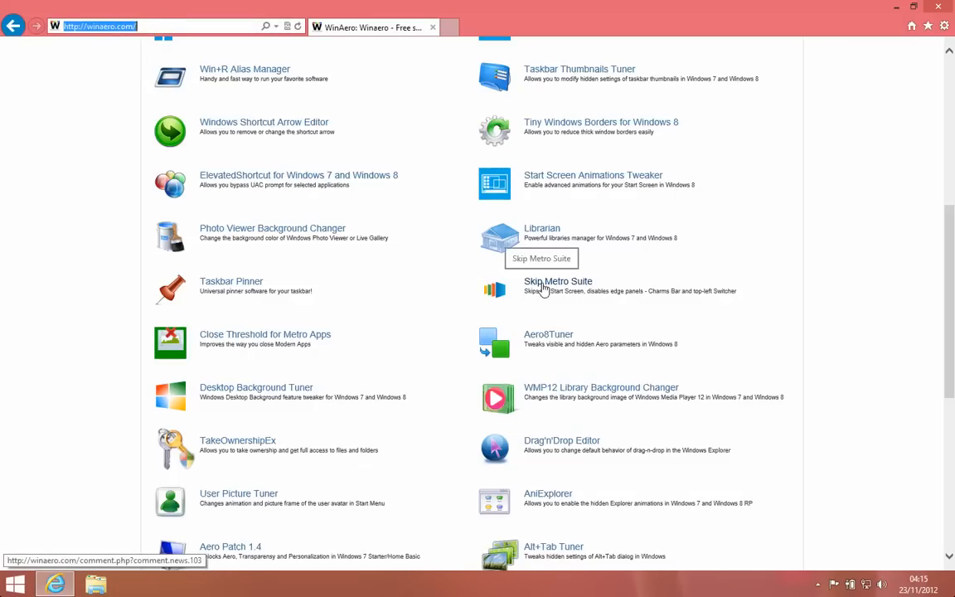
- Follow the Skip Metro Suite link in Winaero's Our freeware list
click(557, 282)
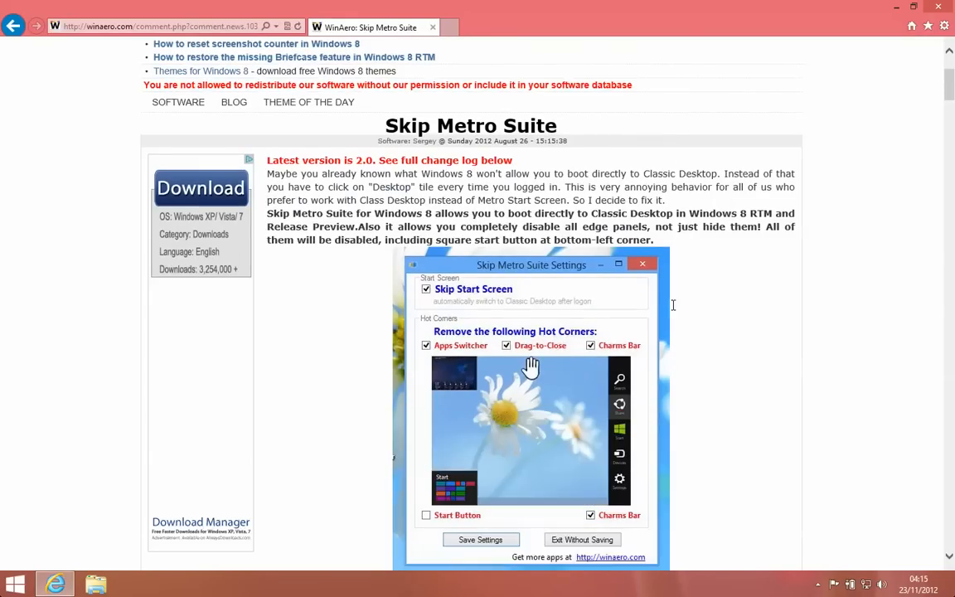
- Follow the Skip Metro Suite article's download link to the Winaero Downloads page
scroll(down, 3)
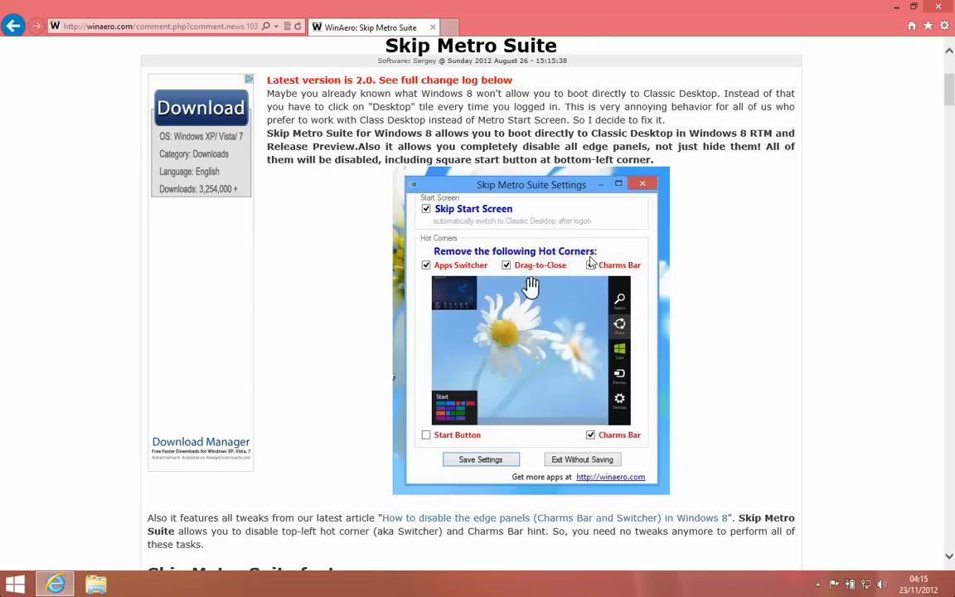
click(590, 265)
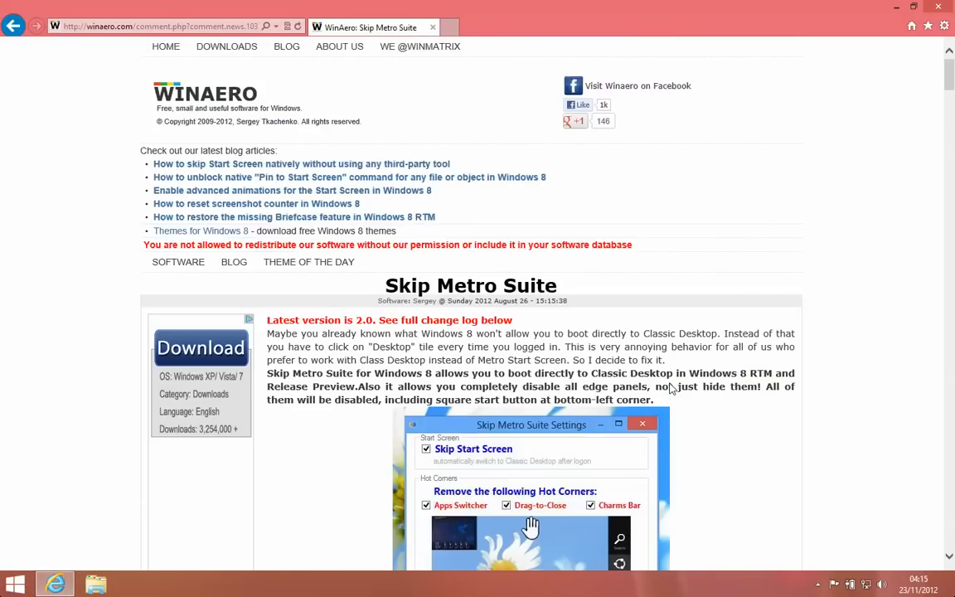
scroll(down, 3)
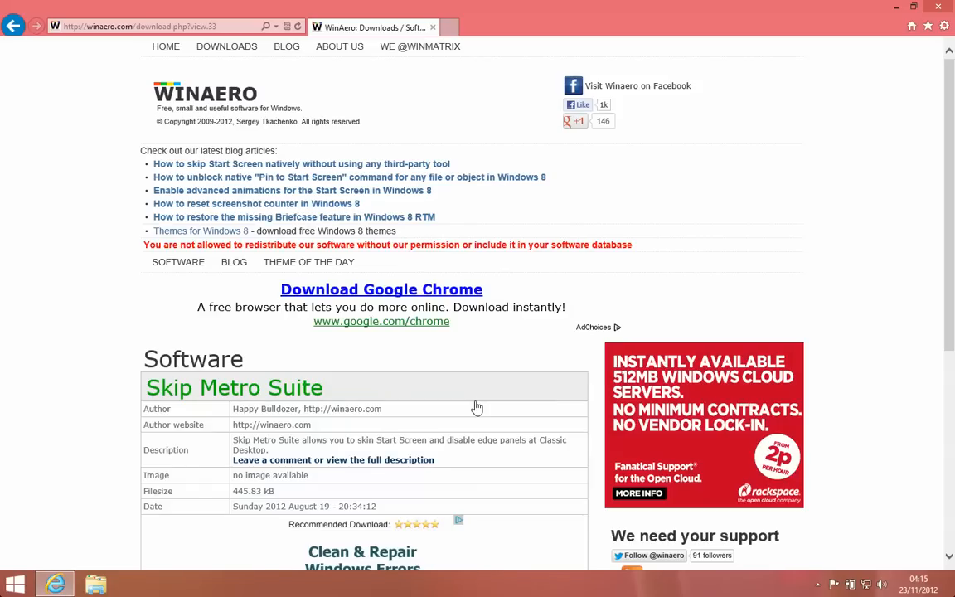
- Download the Skip Metro Suite zip archive from the Downloads page
scroll(down, 3)
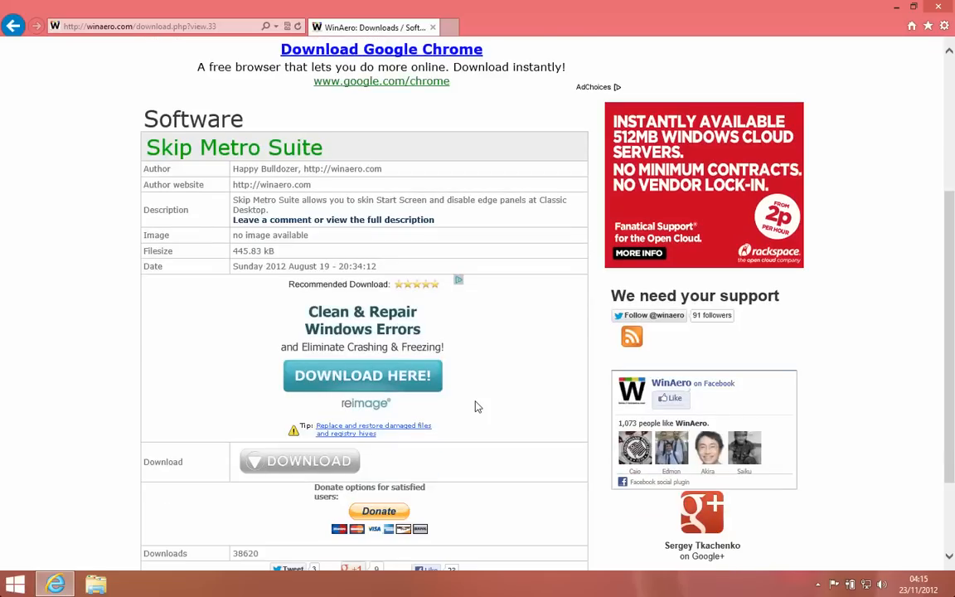
mouse_move(338, 467)
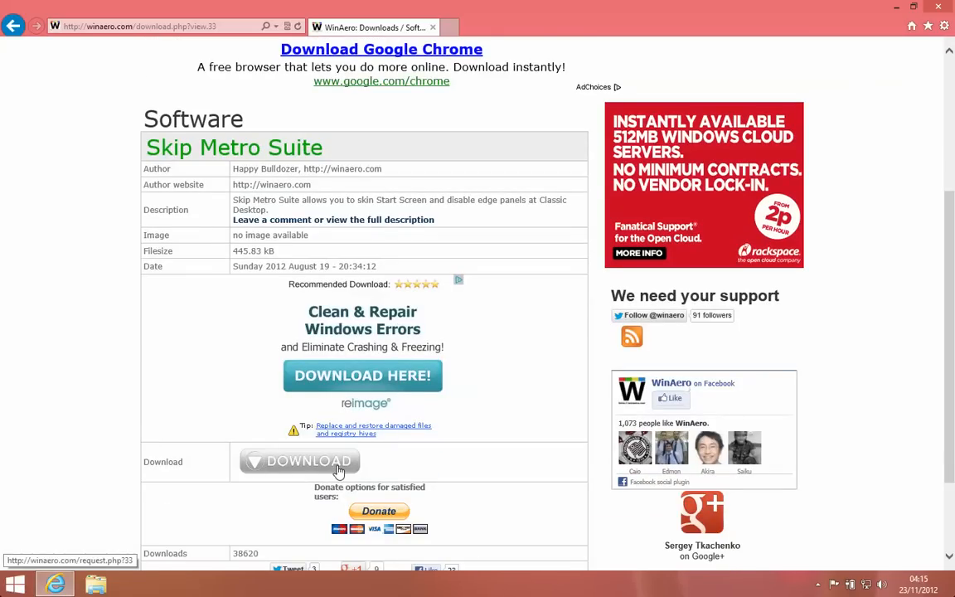
click(299, 461)
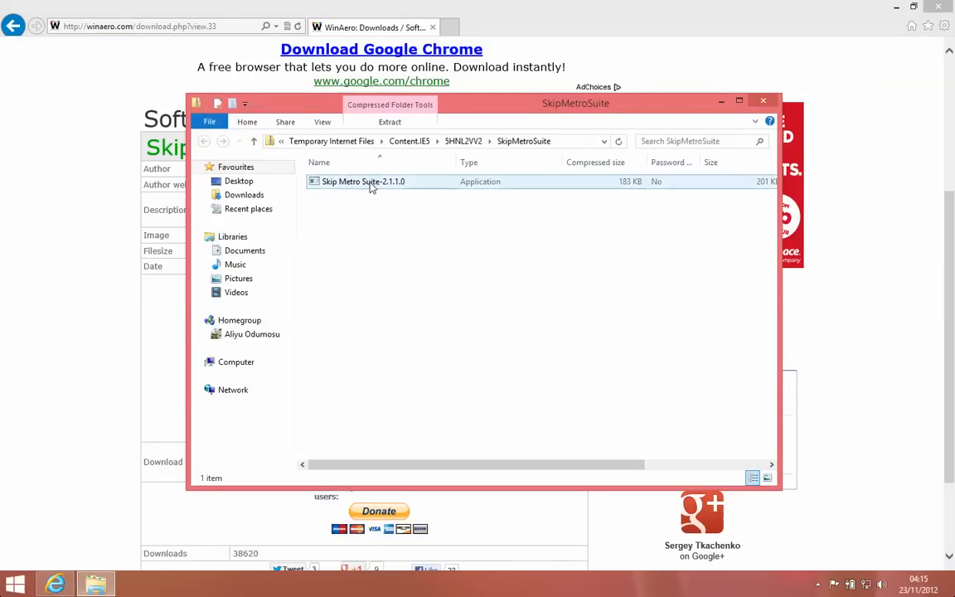
- Install Skip Metro Suite 2.1.1.0 with default components, allowing UAC, then close the archive folder
double_click(363, 180)
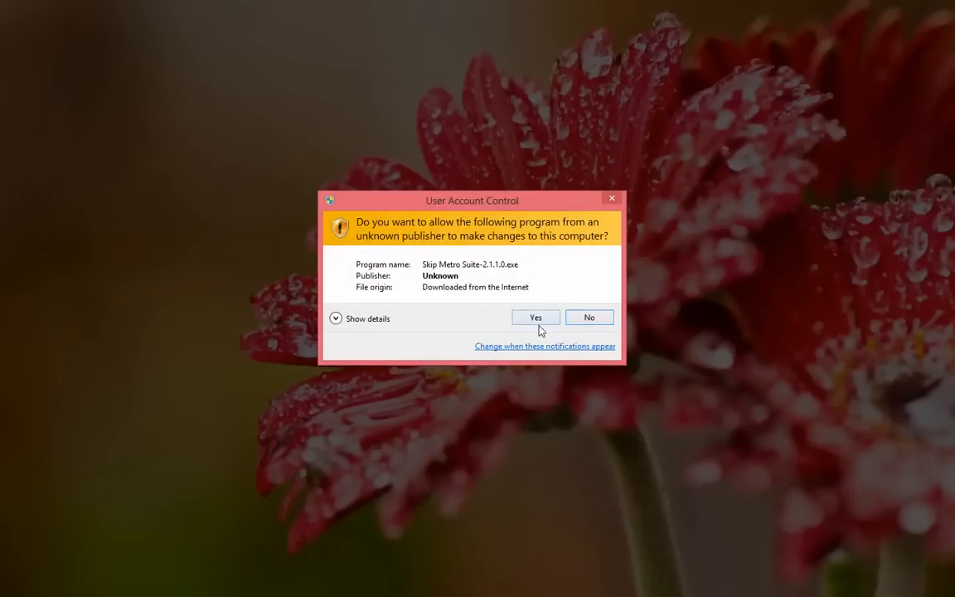
click(535, 318)
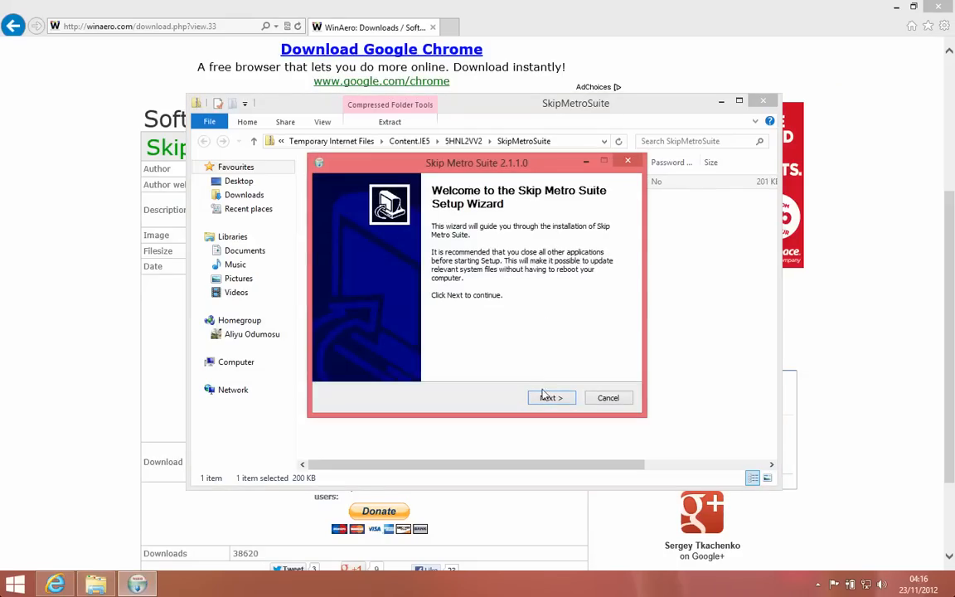
click(550, 398)
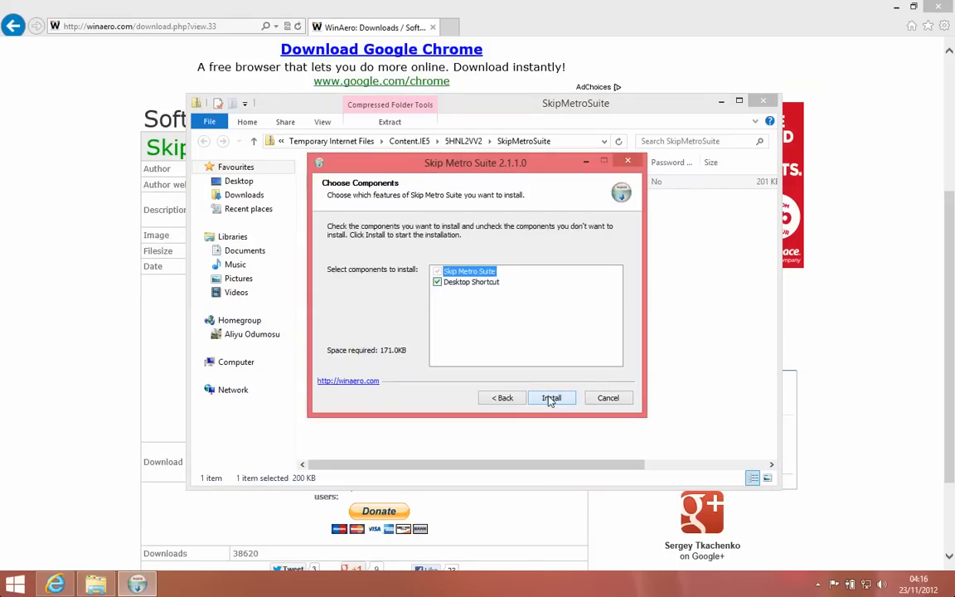
click(550, 397)
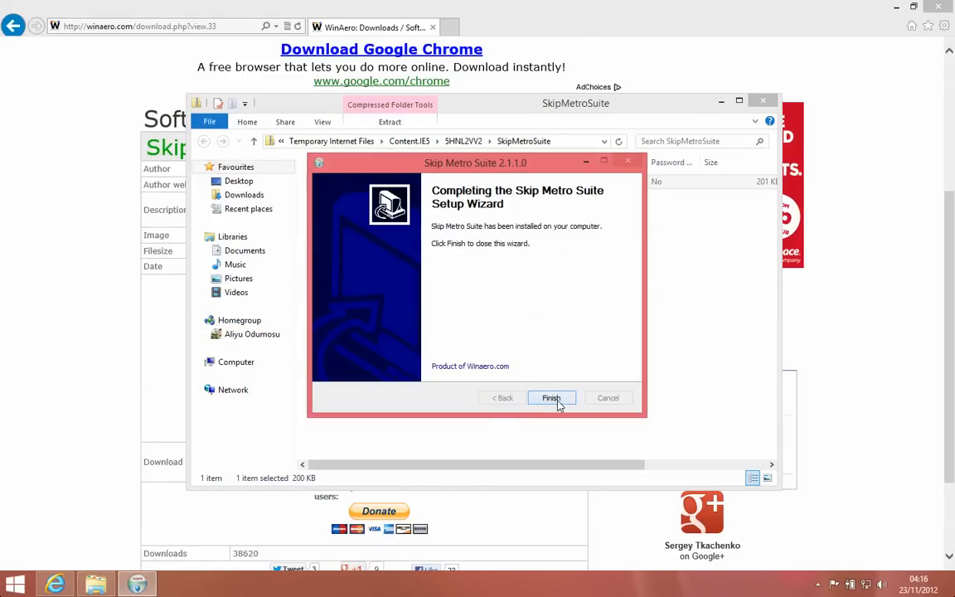
click(550, 397)
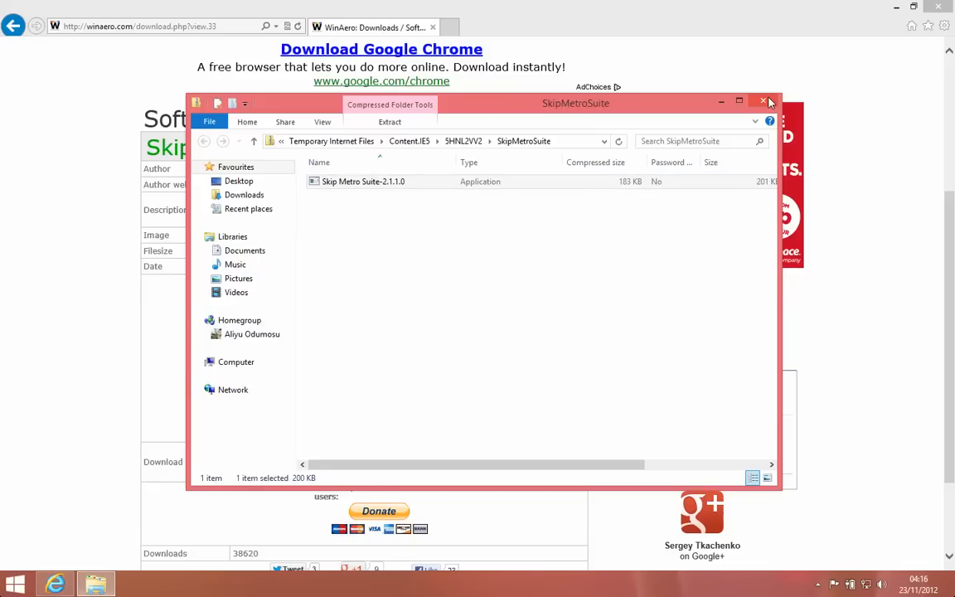
click(763, 101)
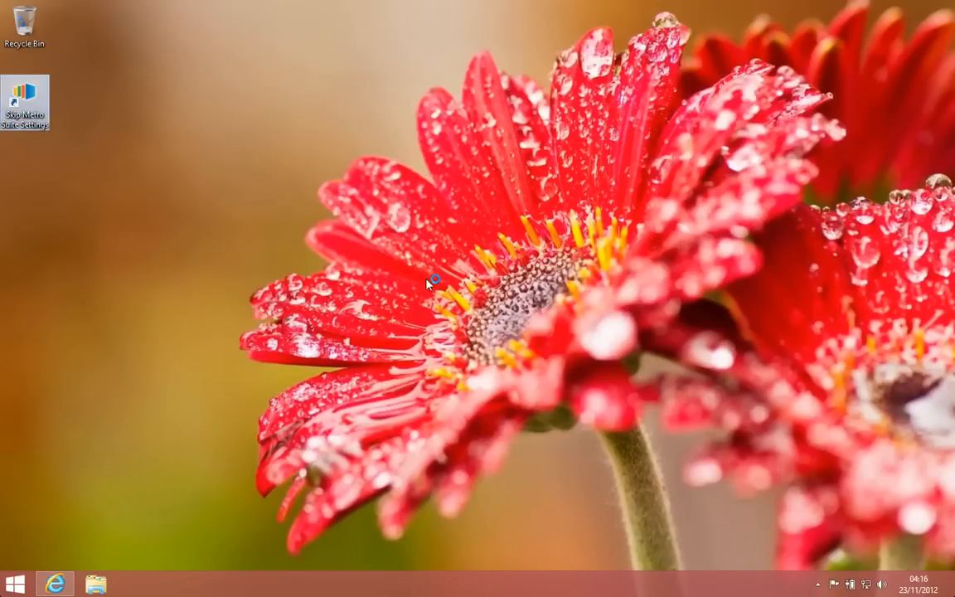
- In Skip Metro Suite Settings, turn off Skip Start Screen and keep all five hot-corner removals enabled
double_click(27, 95)
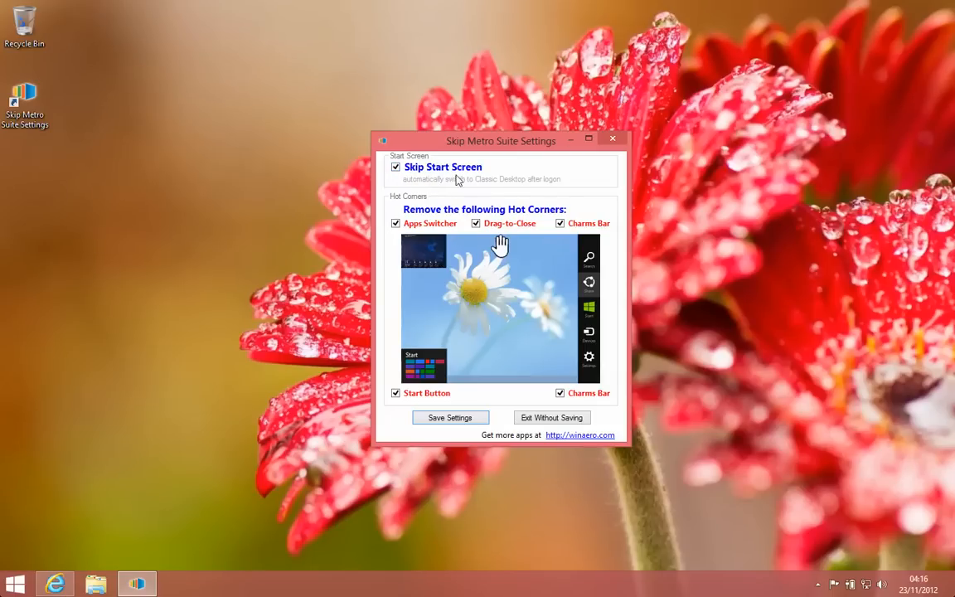
mouse_move(505, 189)
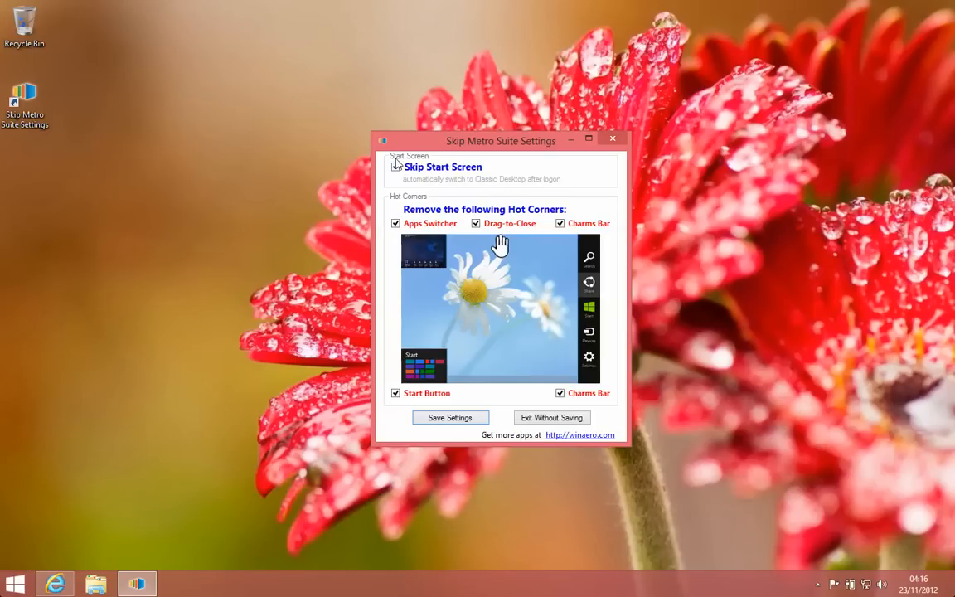
click(394, 166)
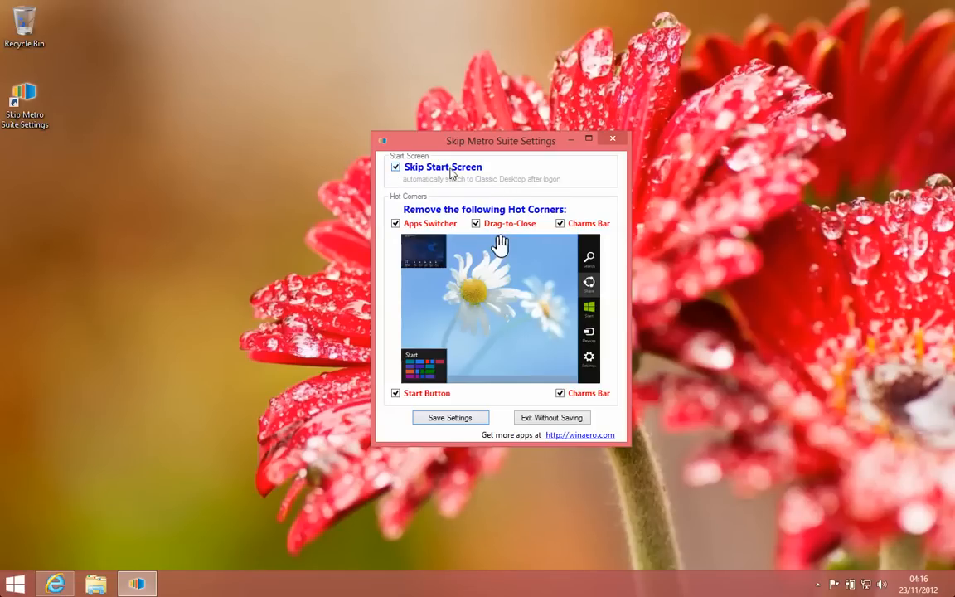
mouse_move(479, 173)
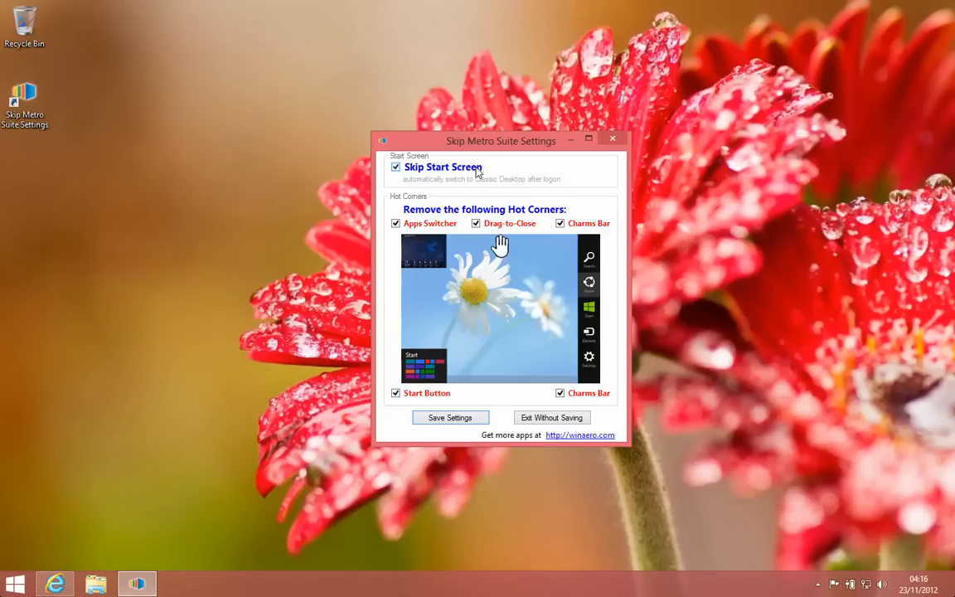
mouse_move(454, 323)
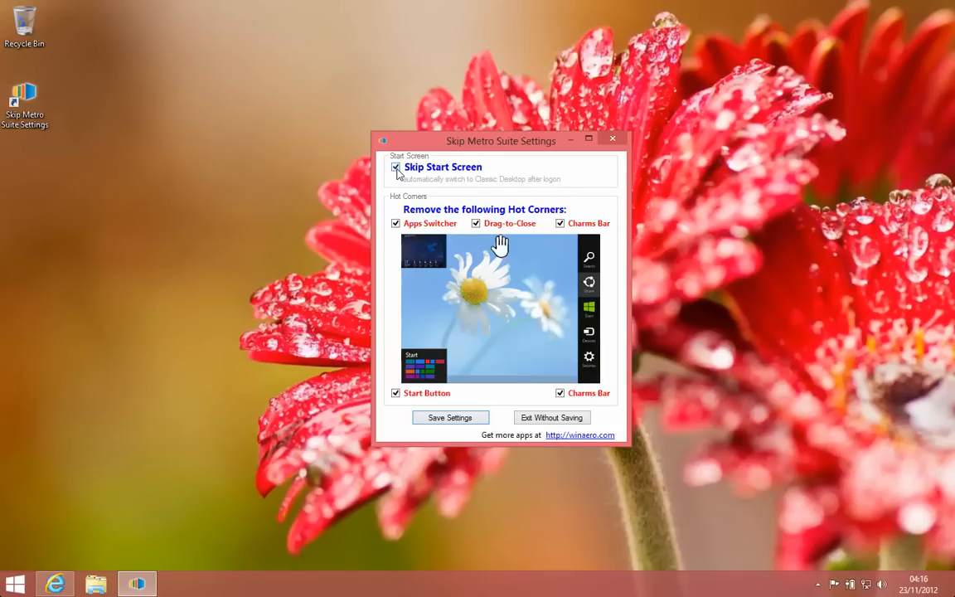
click(394, 166)
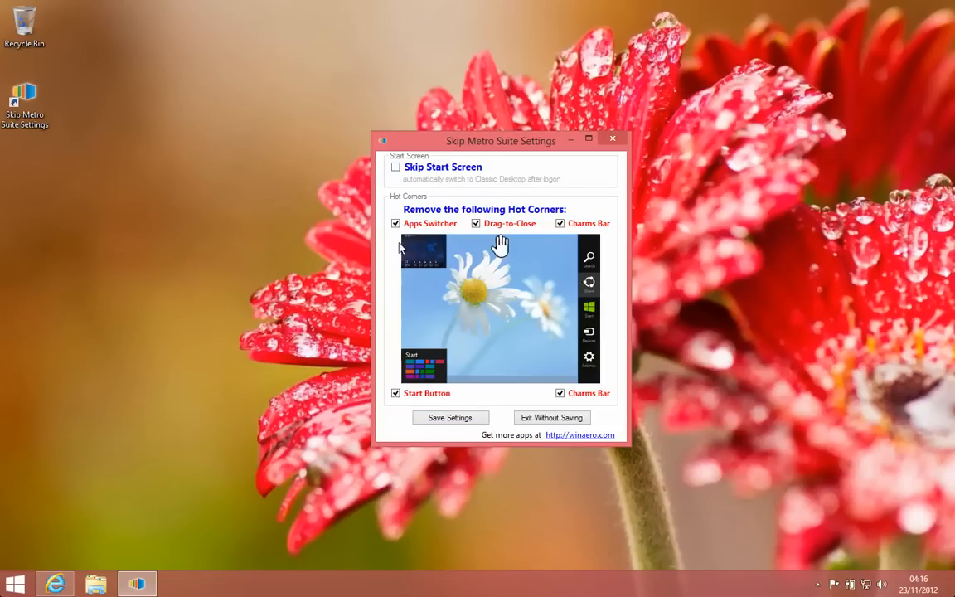
click(394, 222)
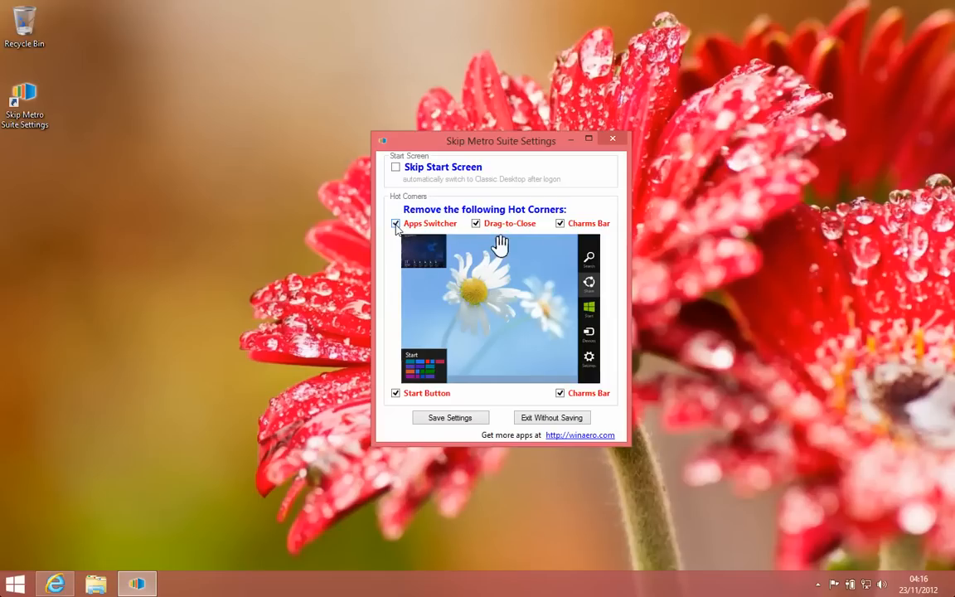
click(394, 223)
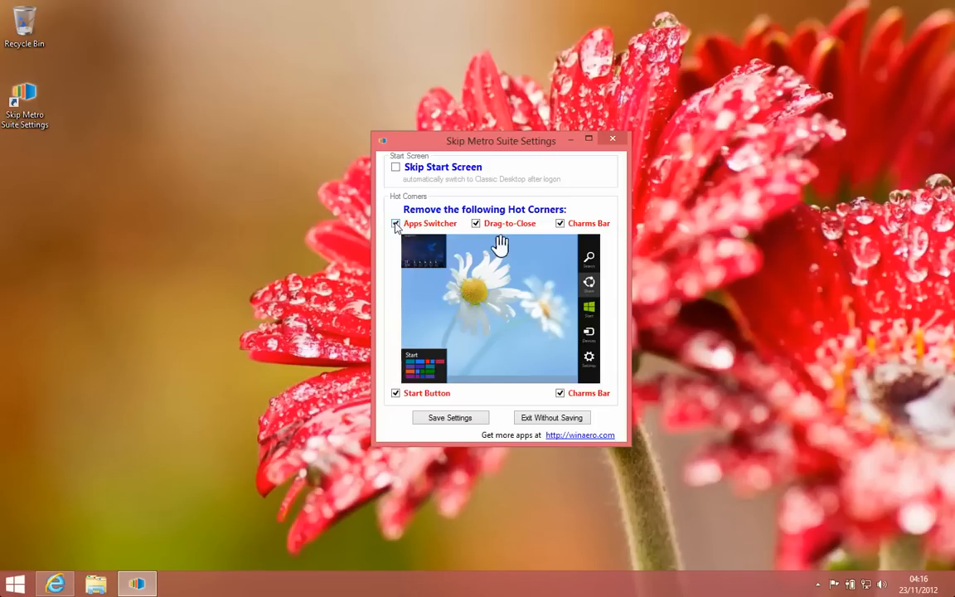
click(394, 222)
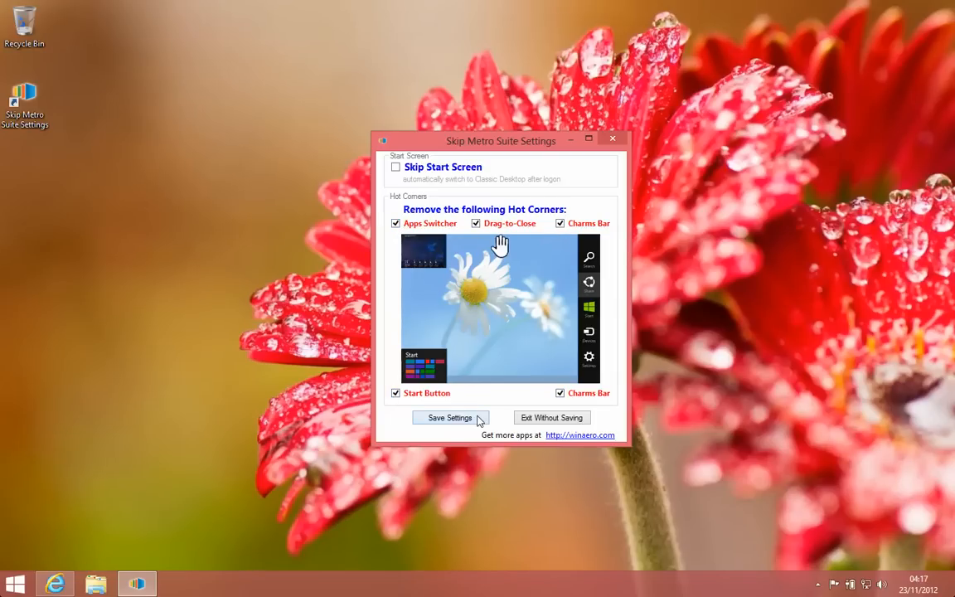
- Save the Skip Metro Suite settings, closing its window
click(449, 418)
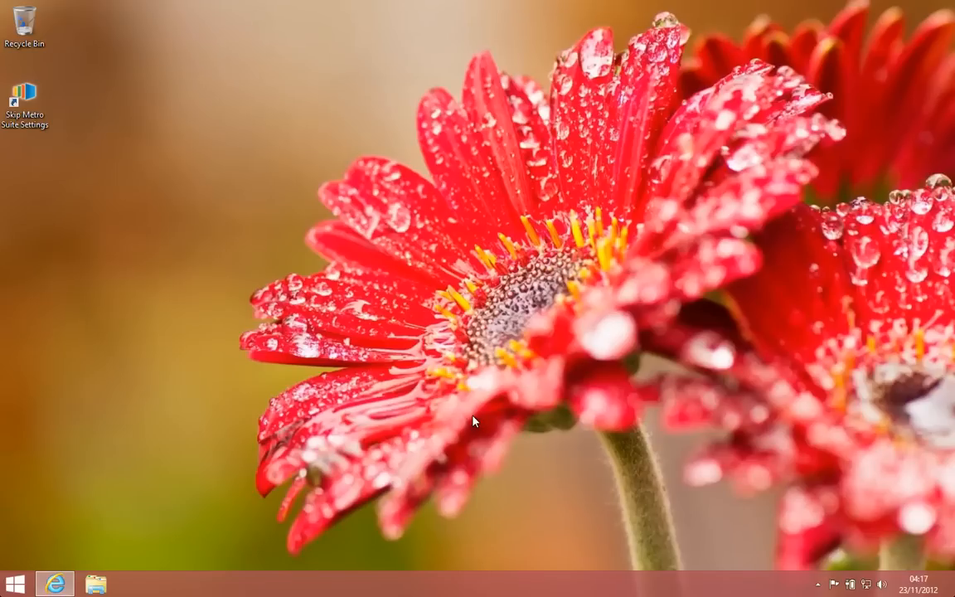
mouse_move(596, 286)
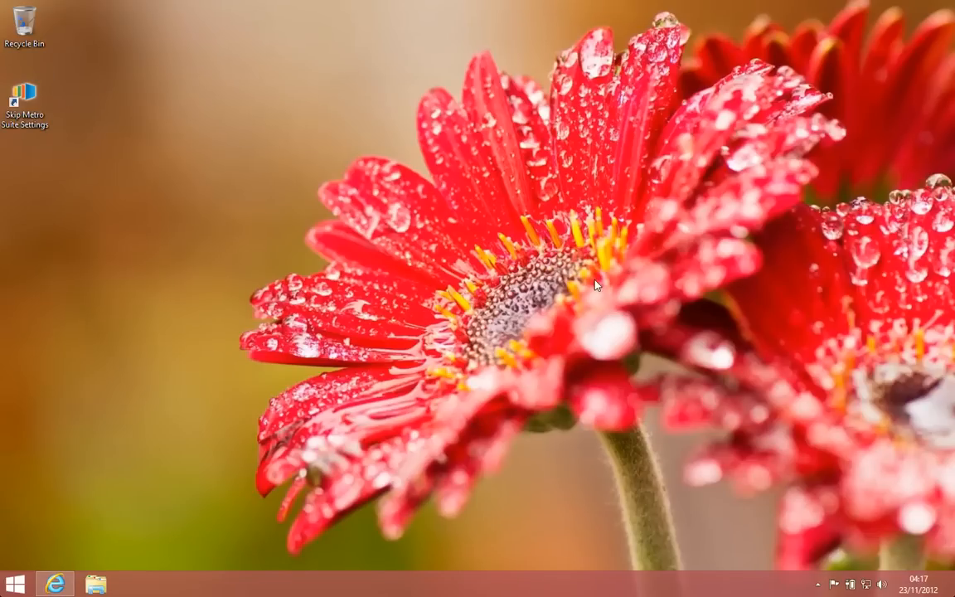
mouse_move(318, 295)
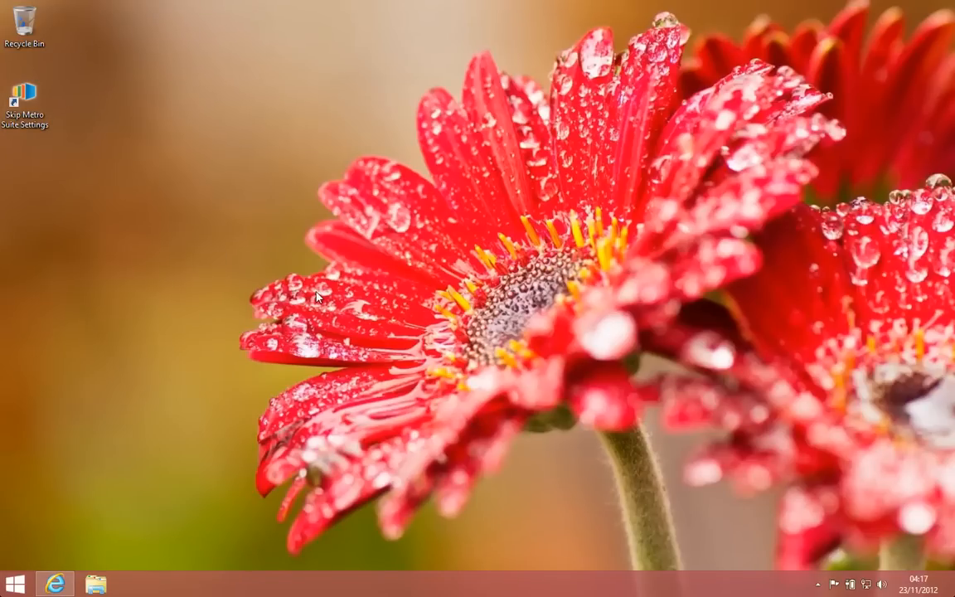
mouse_move(196, 438)
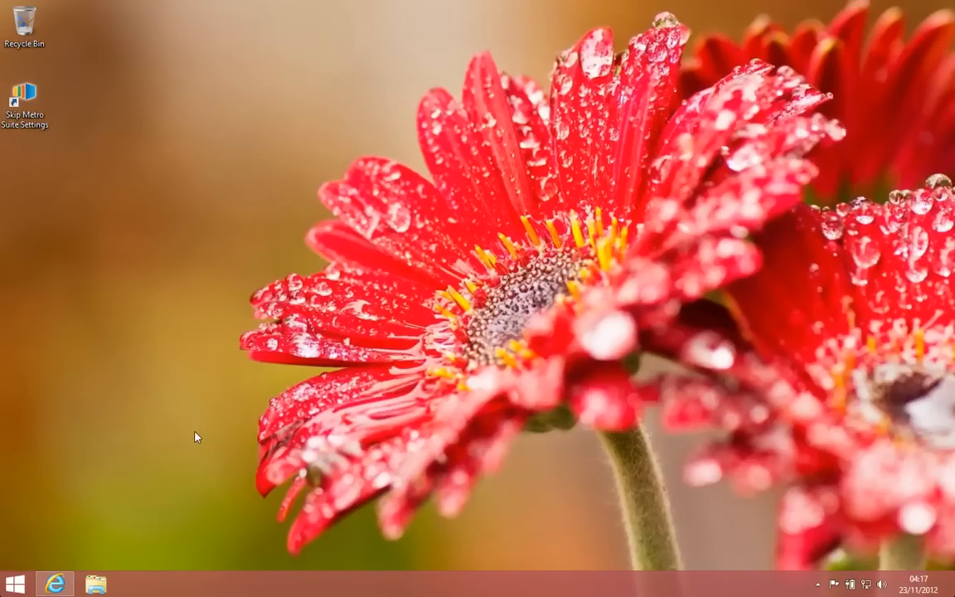
- Sign out from the Start screen's account tile and sign back in with the password
click(10, 583)
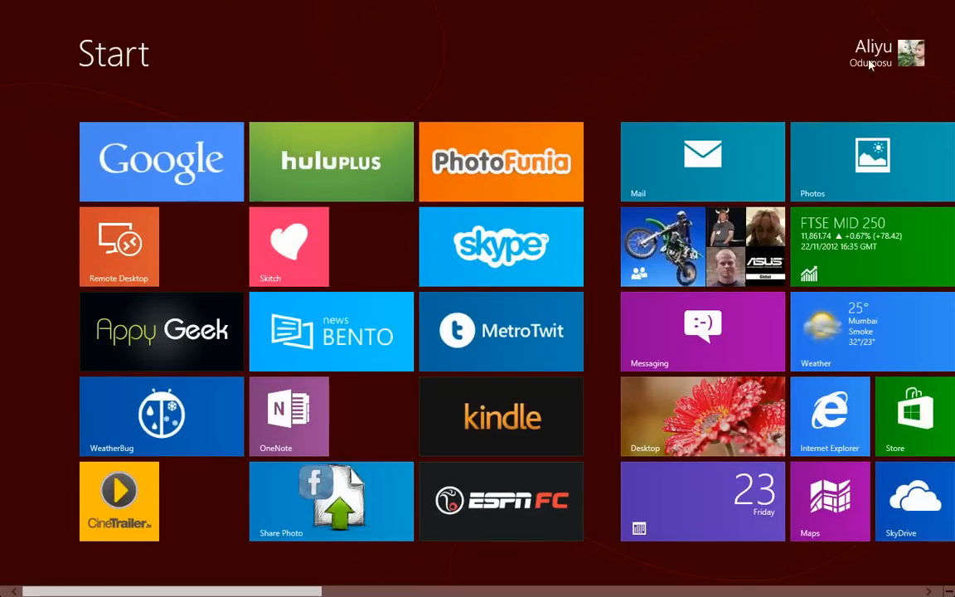
click(885, 53)
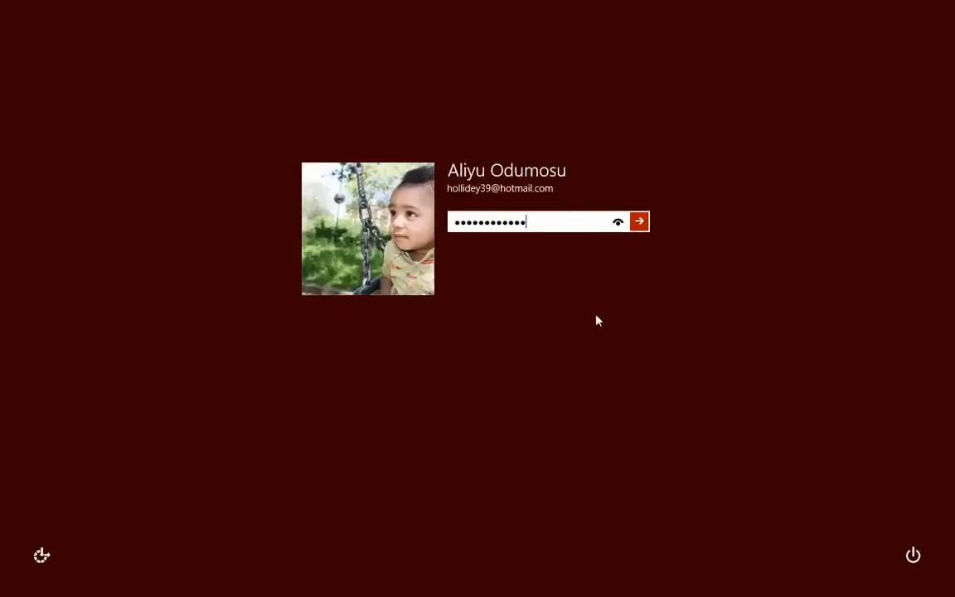
mouse_move(616, 290)
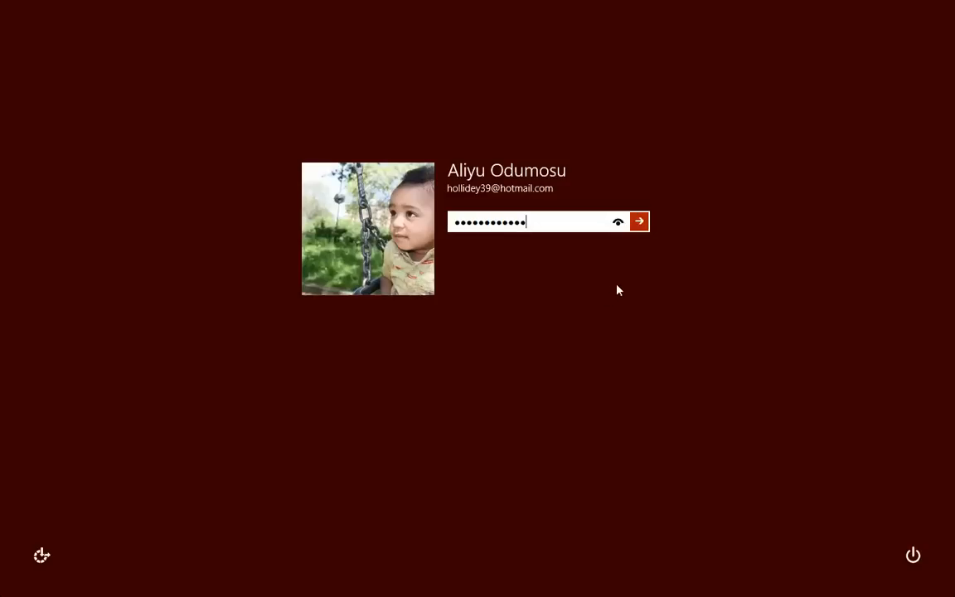
click(639, 222)
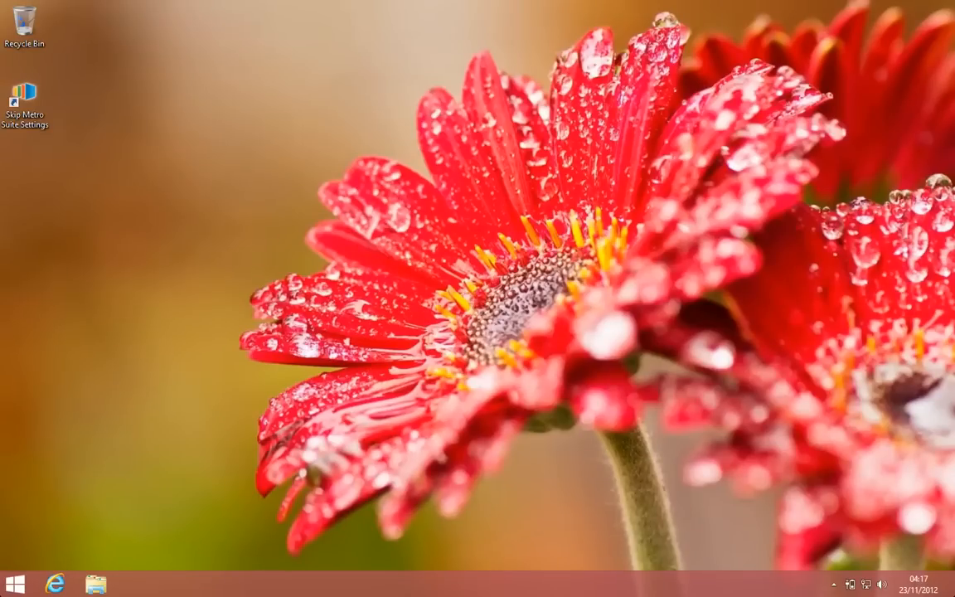
mouse_move(484, 323)
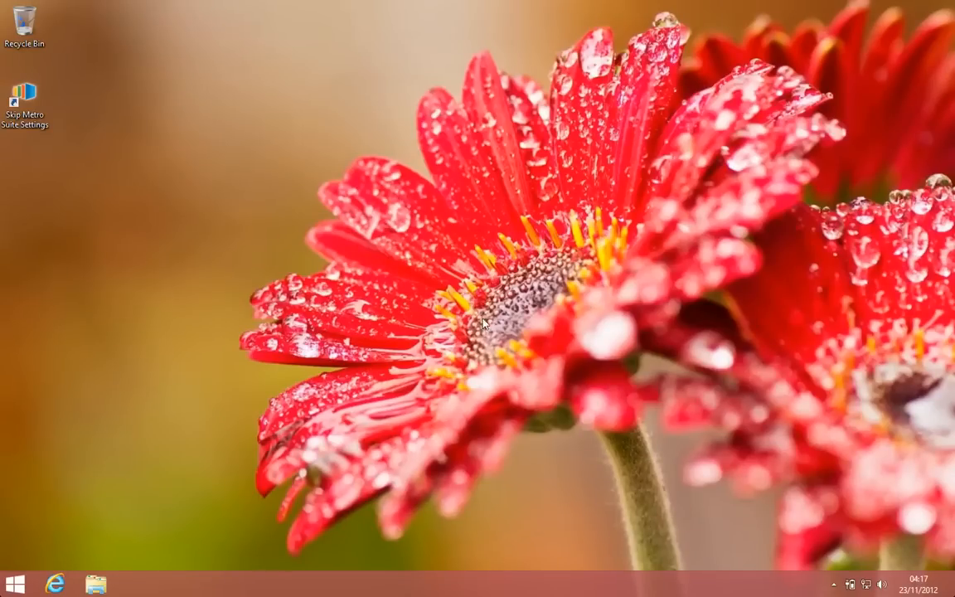
mouse_move(491, 309)
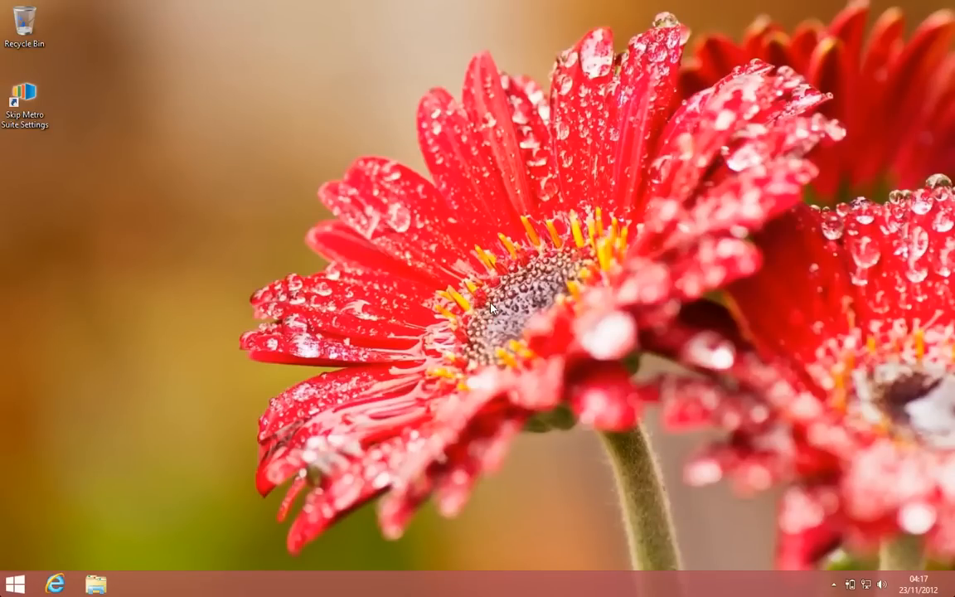
mouse_move(385, 358)
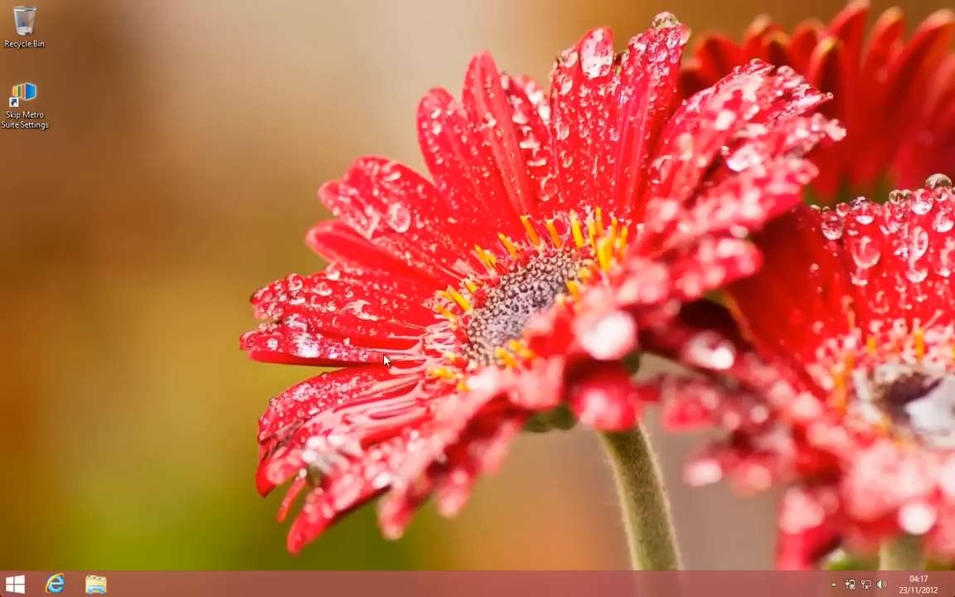
mouse_move(182, 256)
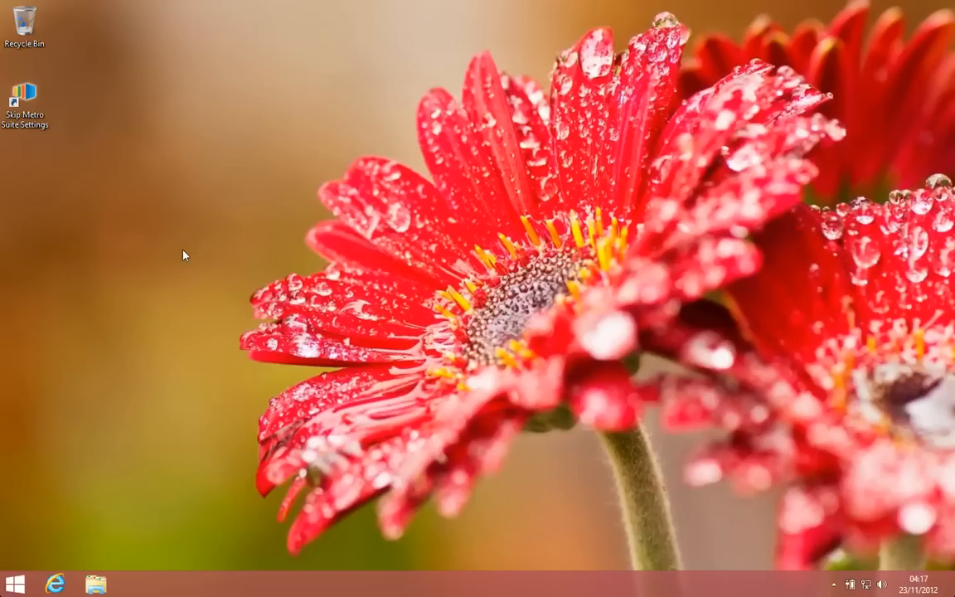
mouse_move(46, 124)
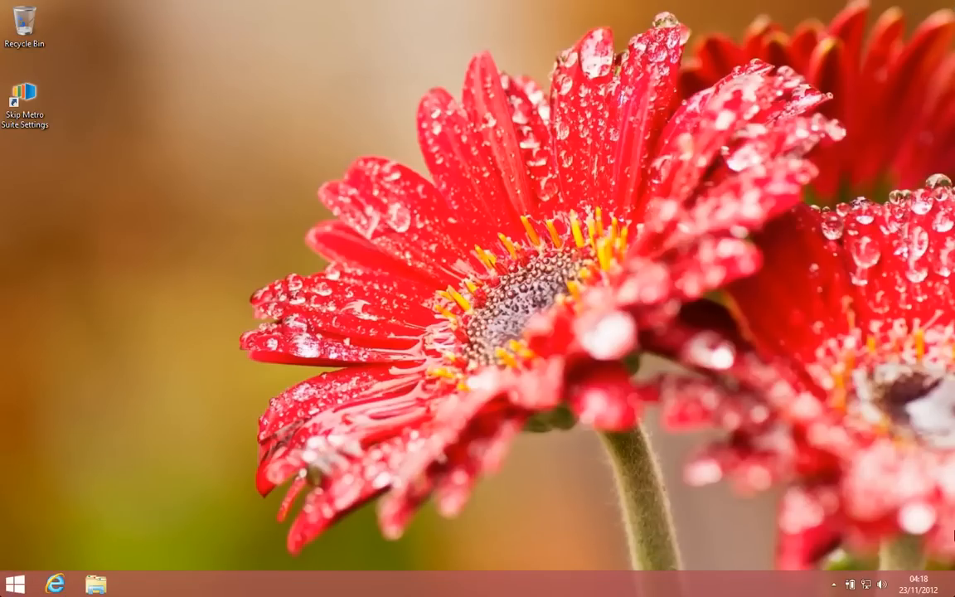
mouse_move(176, 73)
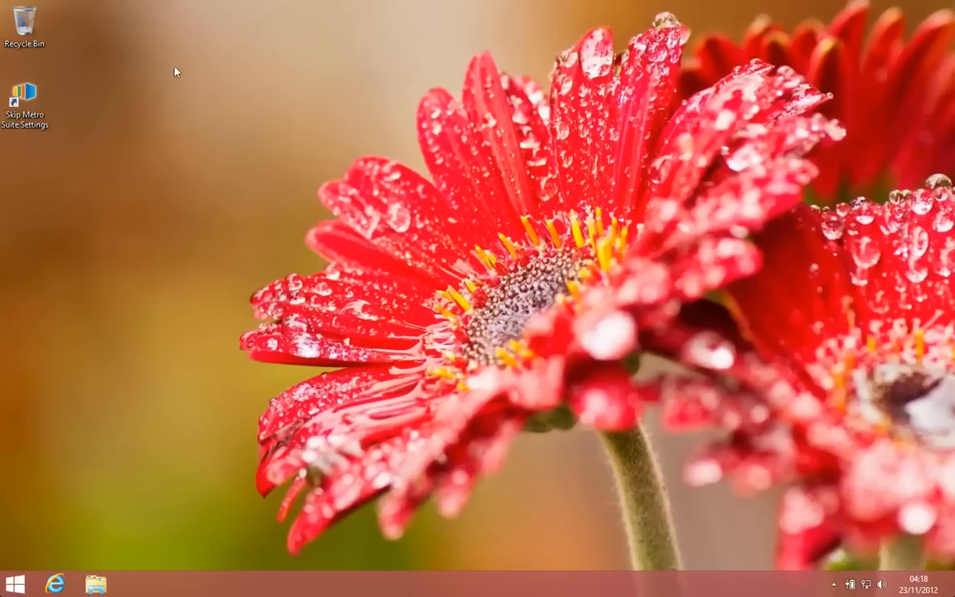
- In Skip Metro Suite Settings, clear Skip Start Screen and every hot-corner option including Start Button
double_click(25, 100)
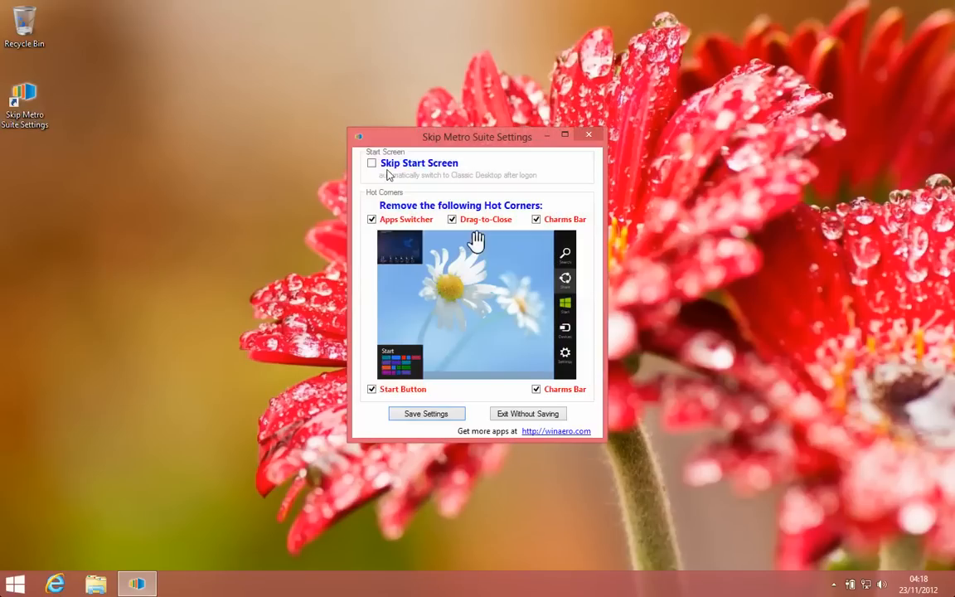
click(371, 162)
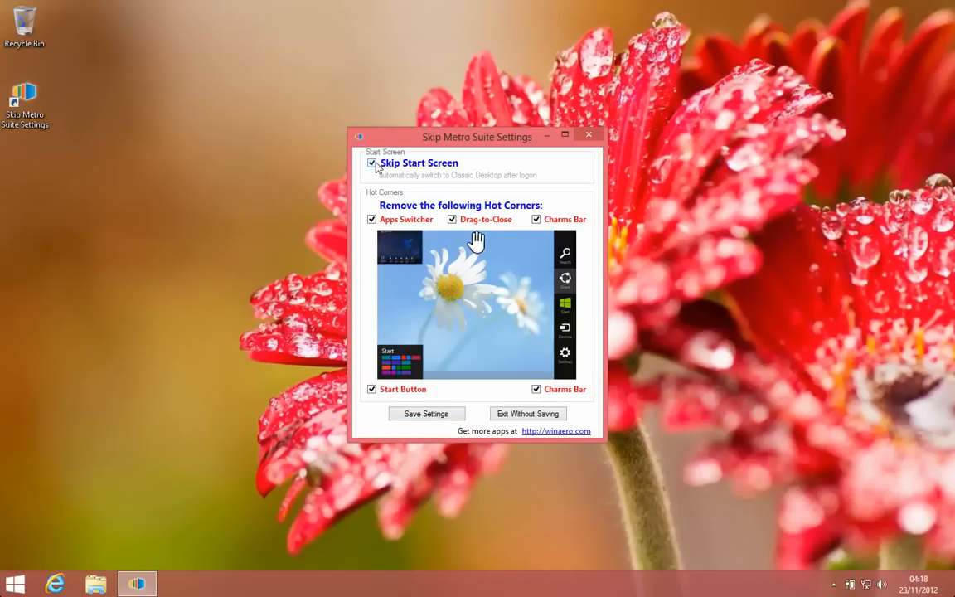
click(371, 162)
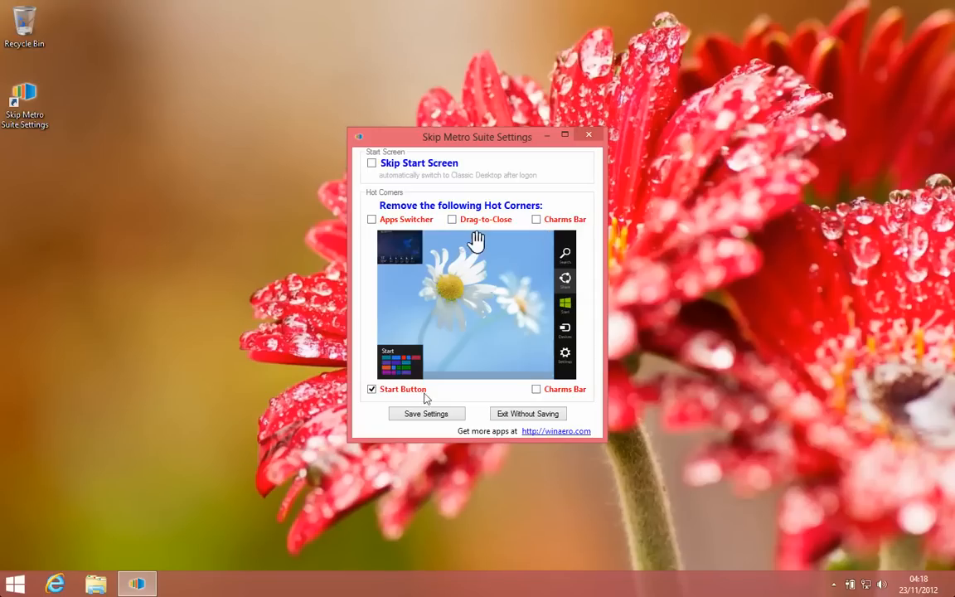
click(372, 388)
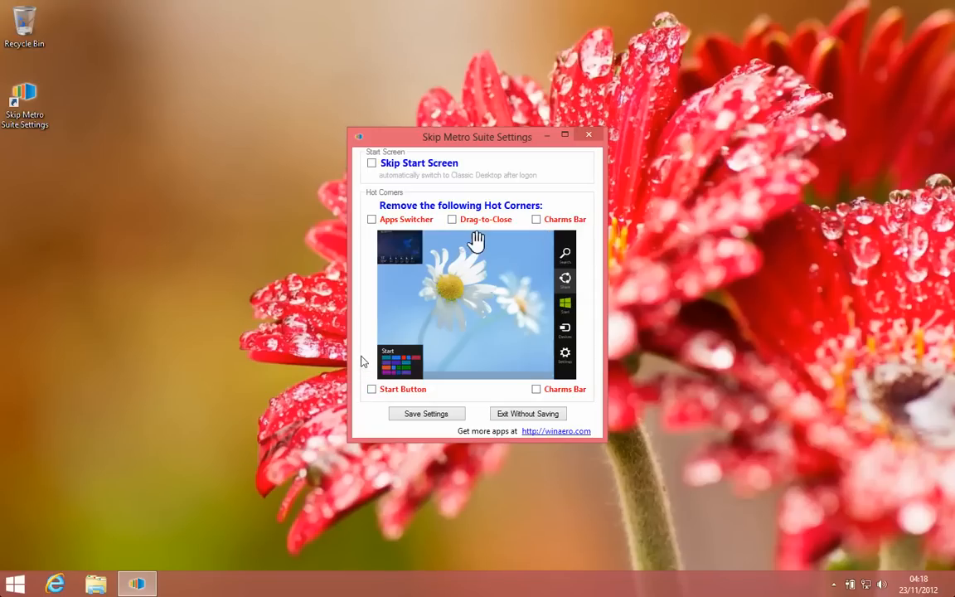